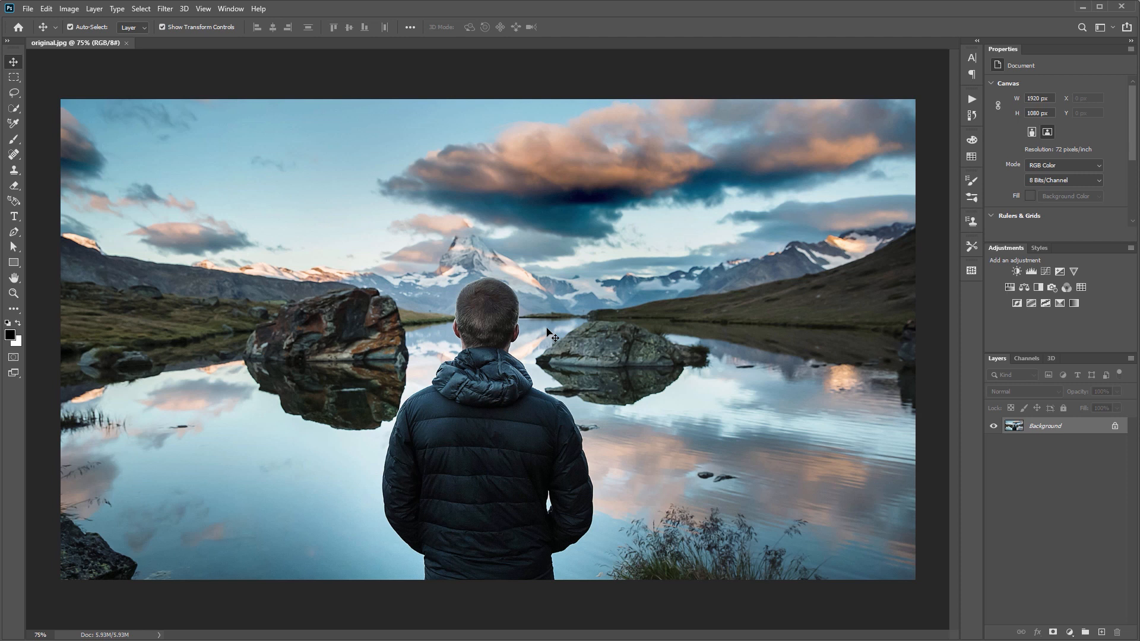
mouse_move(546, 316)
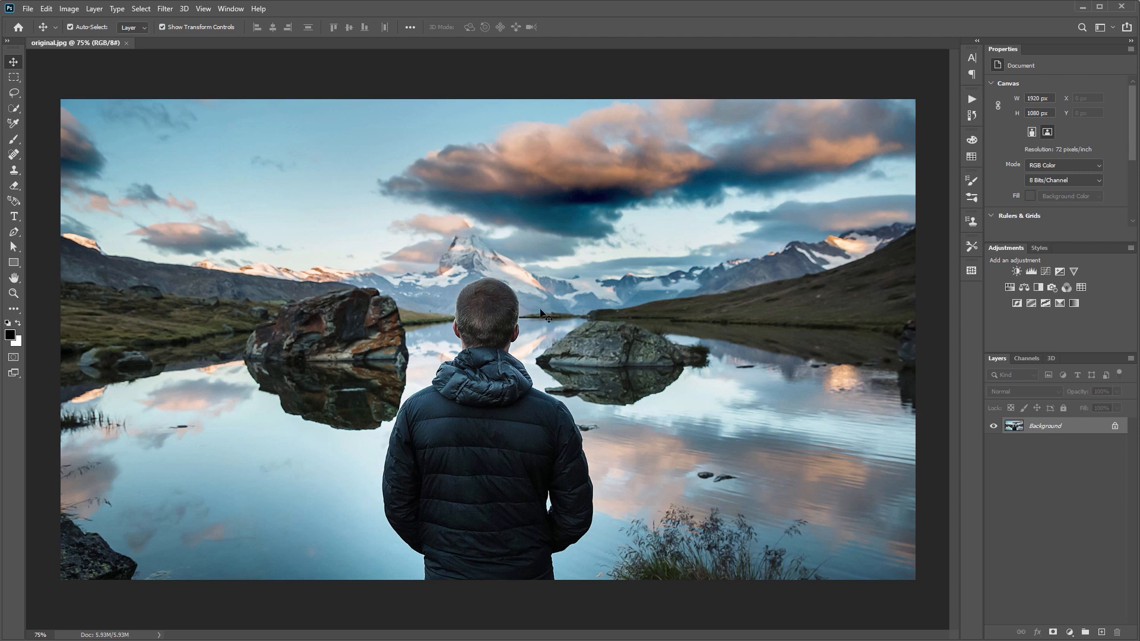
mouse_move(1076, 431)
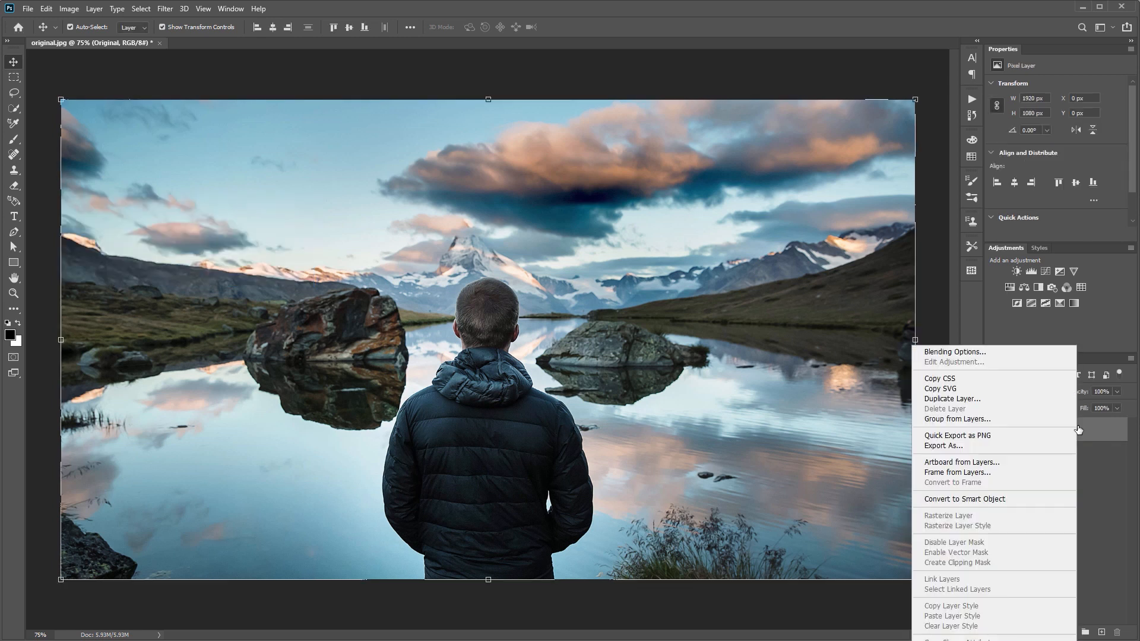
- Duplicate the photo layer as 'Subject' above the Original layer
left_click(951, 398)
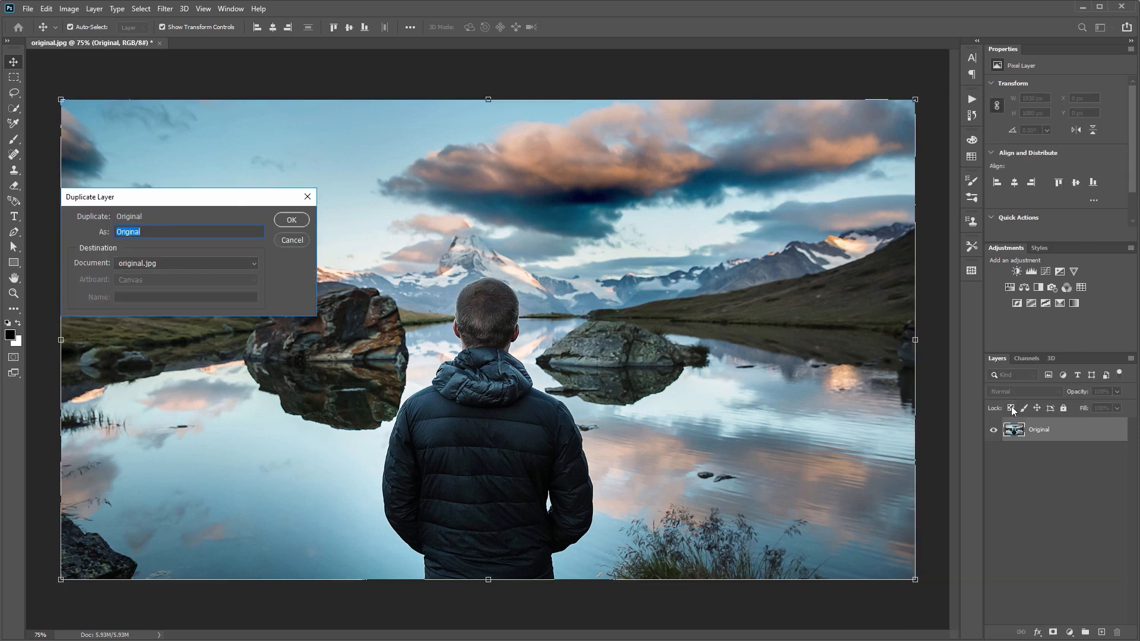
type("Su")
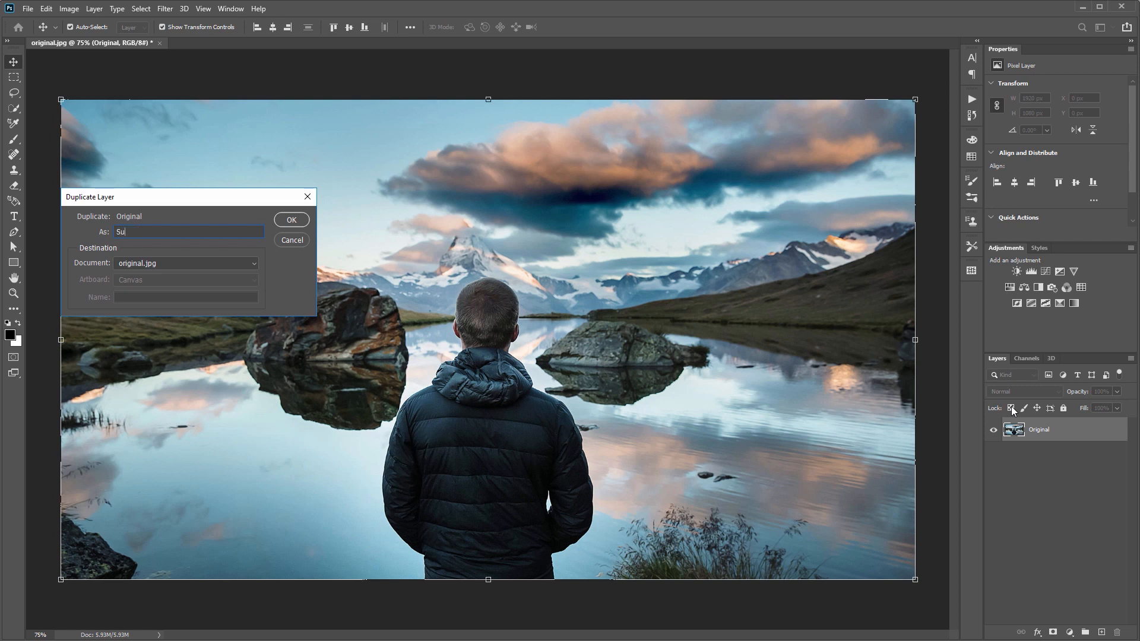
left_click(291, 219)
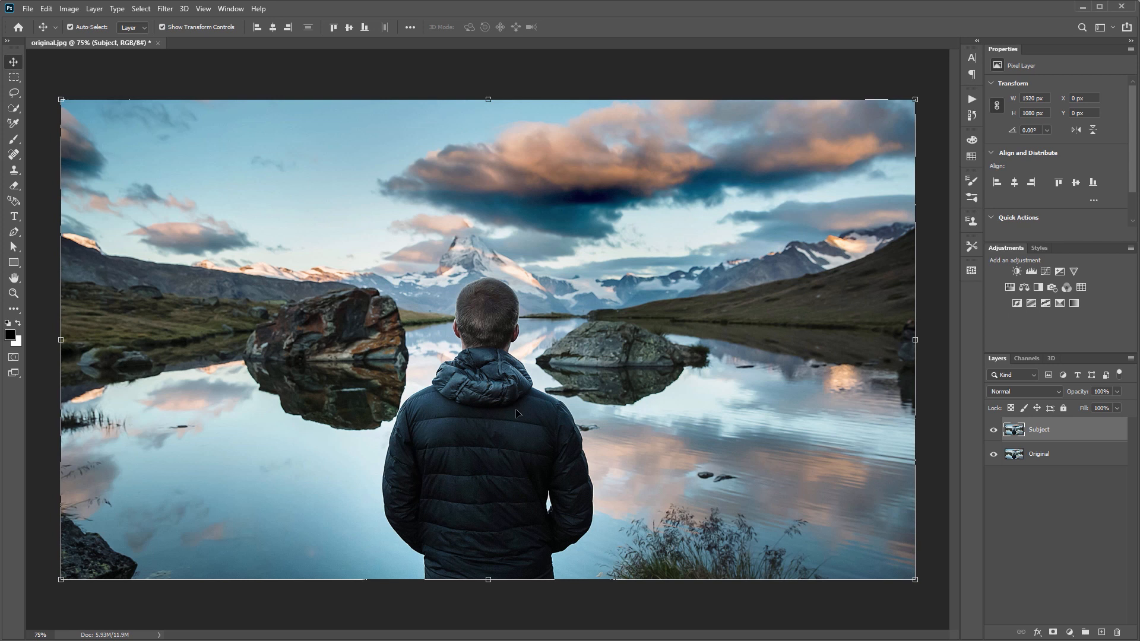
left_click(14, 107)
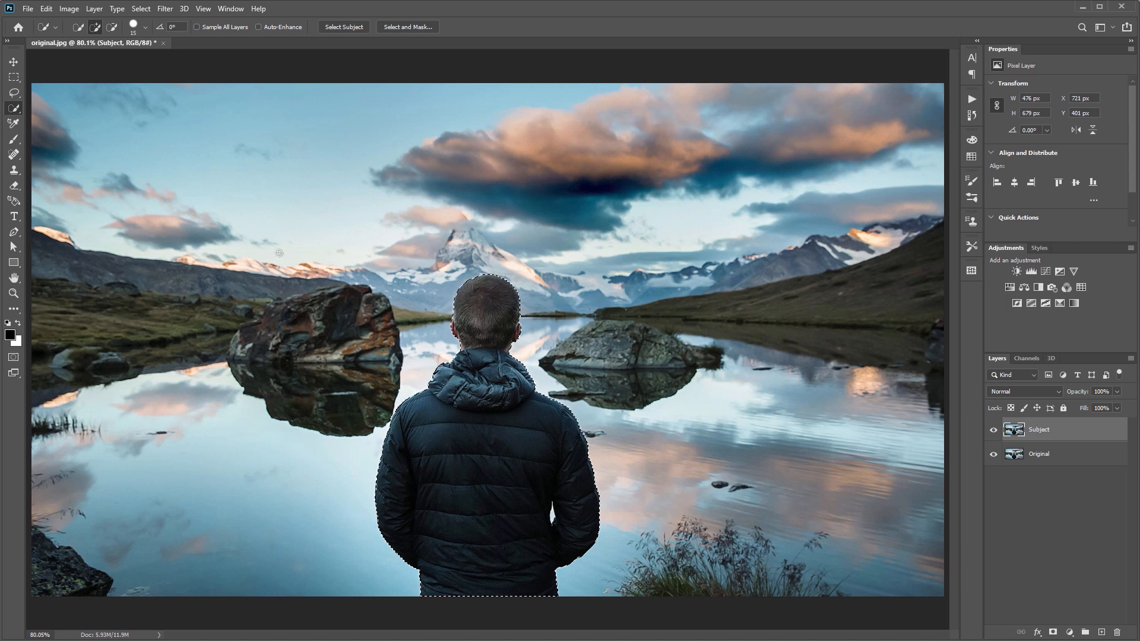
- Select the man with Select Subject and view him in Select and Mask
left_click(13, 110)
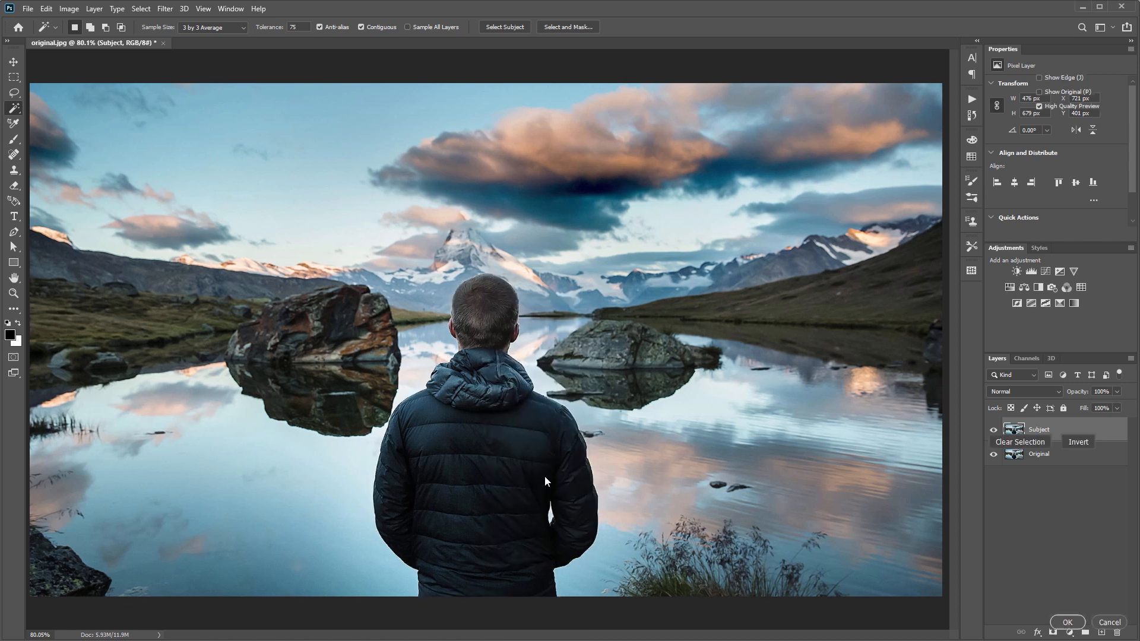
left_click(568, 26)
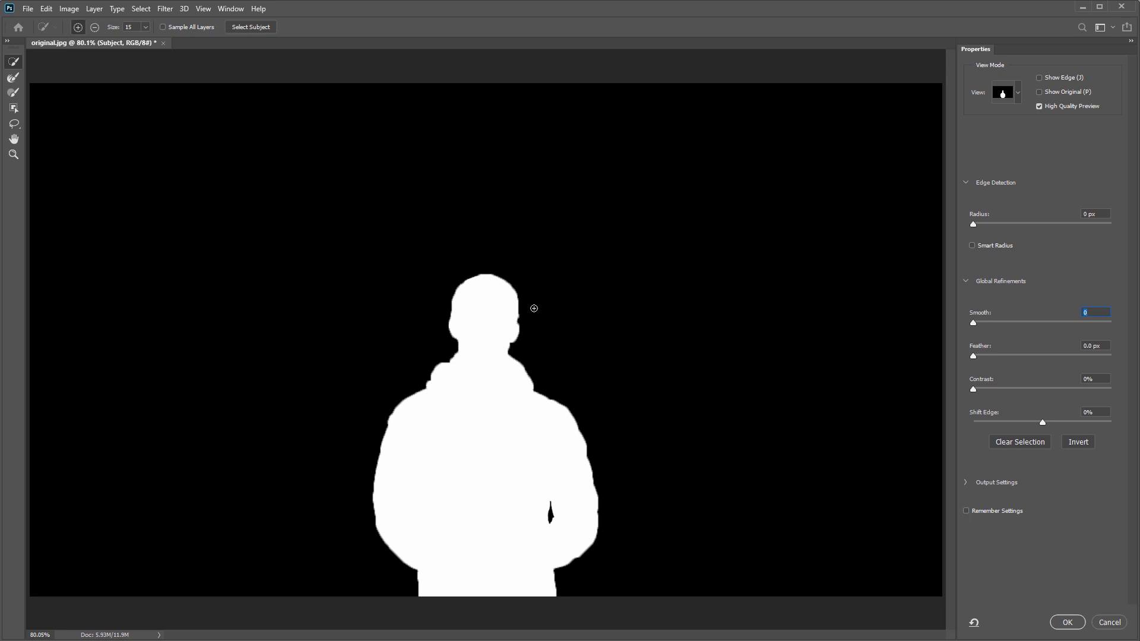
mouse_move(974, 227)
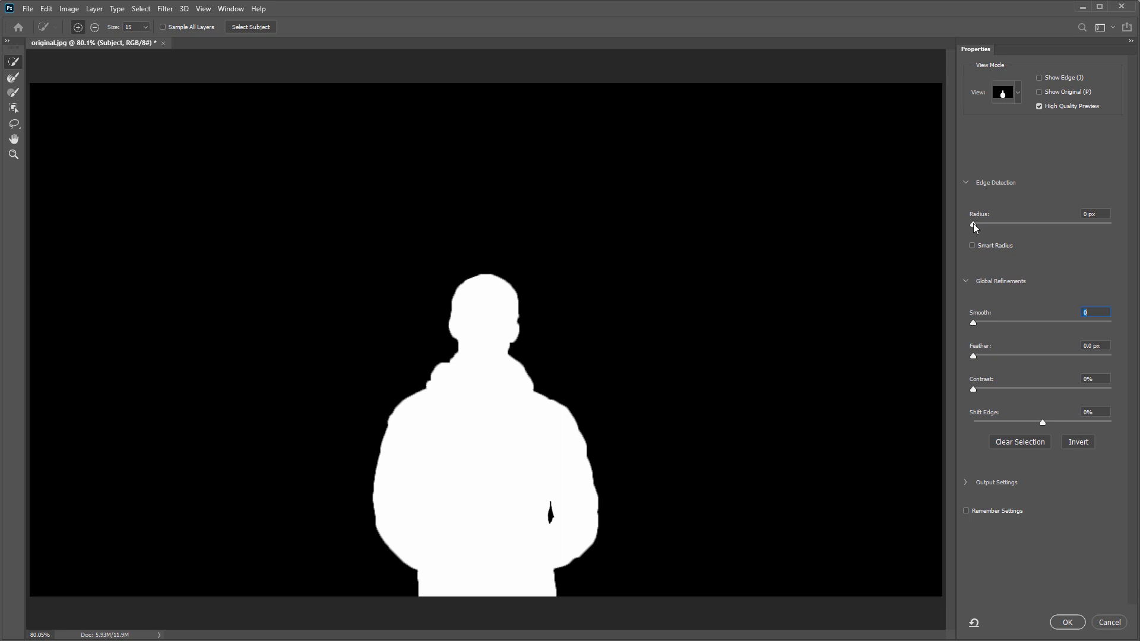
mouse_move(973, 226)
type(".5")
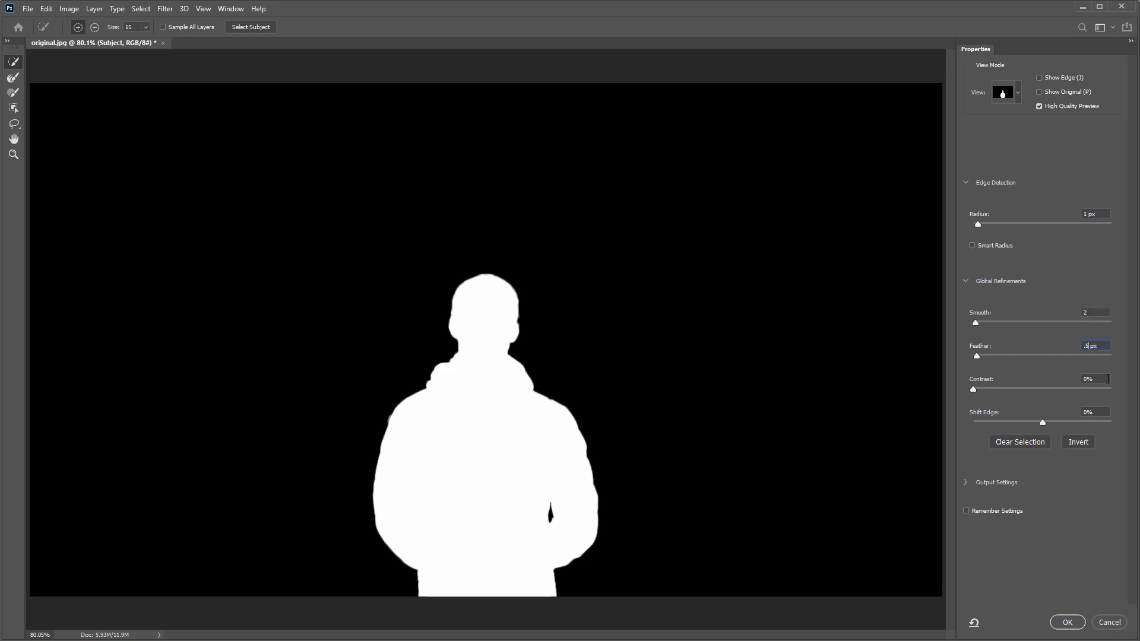
- Refine the man's edge: radius 1 px, smooth 2, feather 0.5 px, shift edge −5%, and accept
left_click(1093, 411)
type("-5")
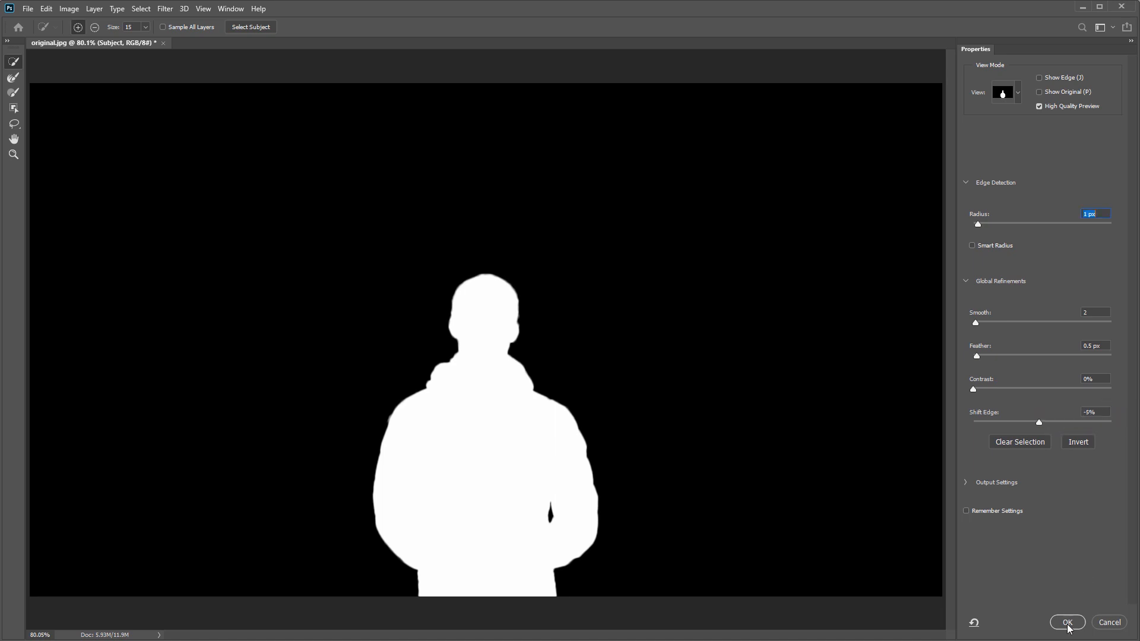
left_click(1066, 622)
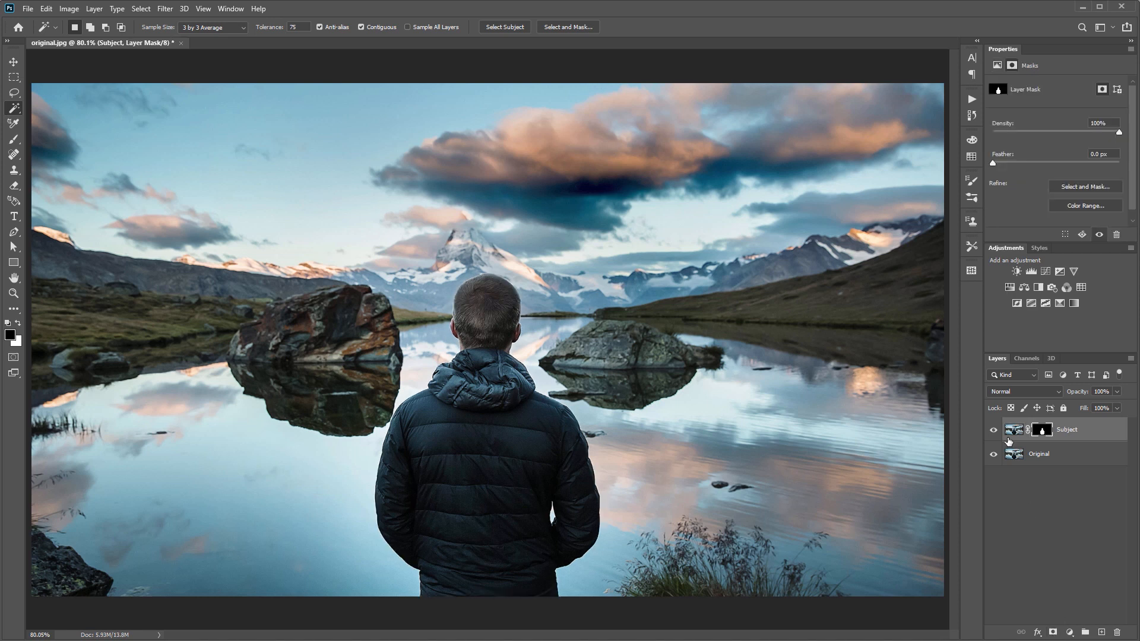
mouse_move(1042, 431)
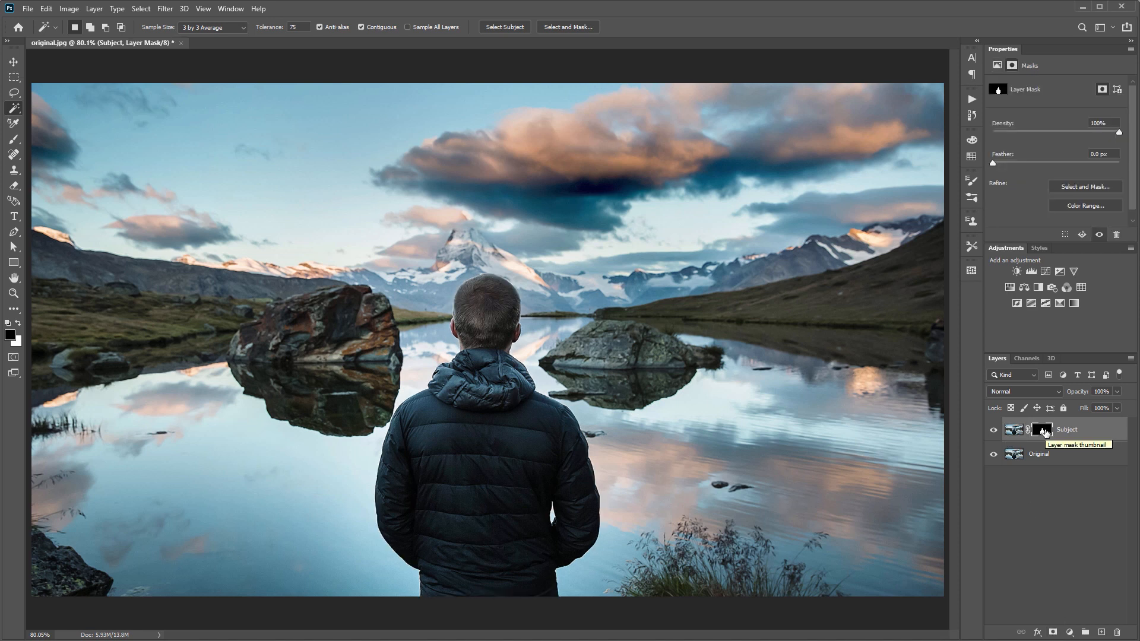
- Hide and reshow the Original layer to verify the Subject mask isolates the man
left_click(994, 454)
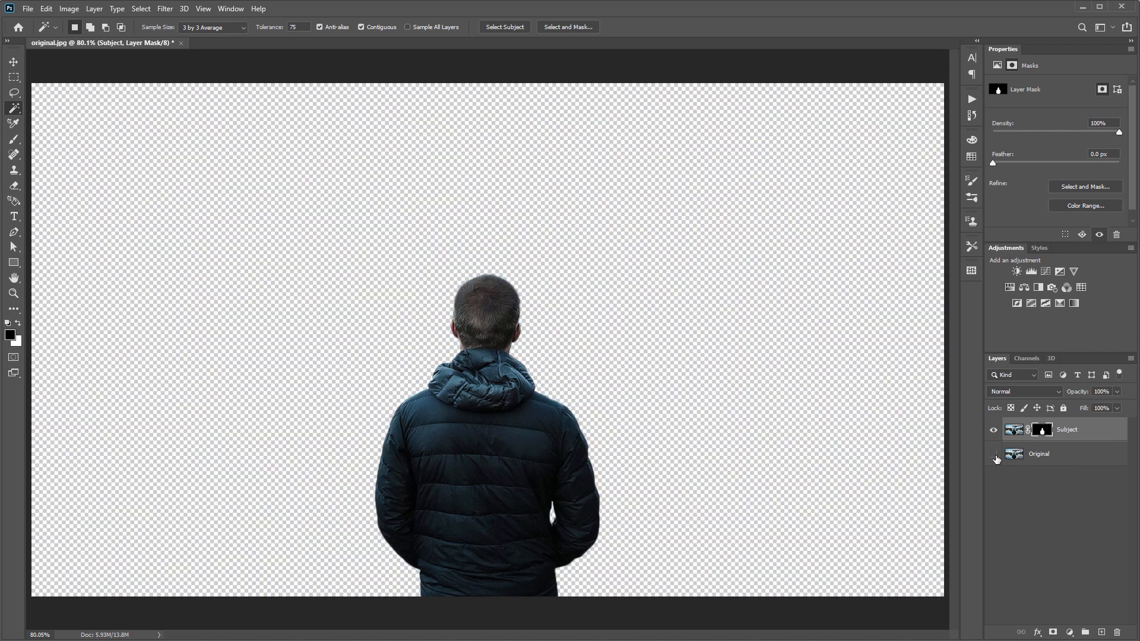
left_click(993, 454)
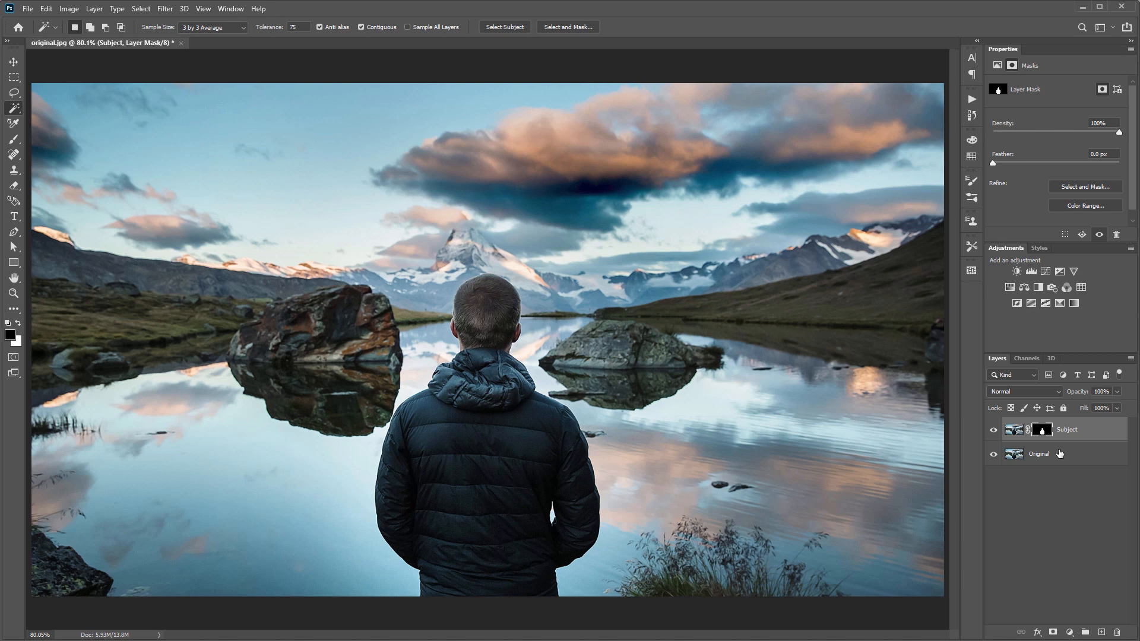
right_click(1040, 453)
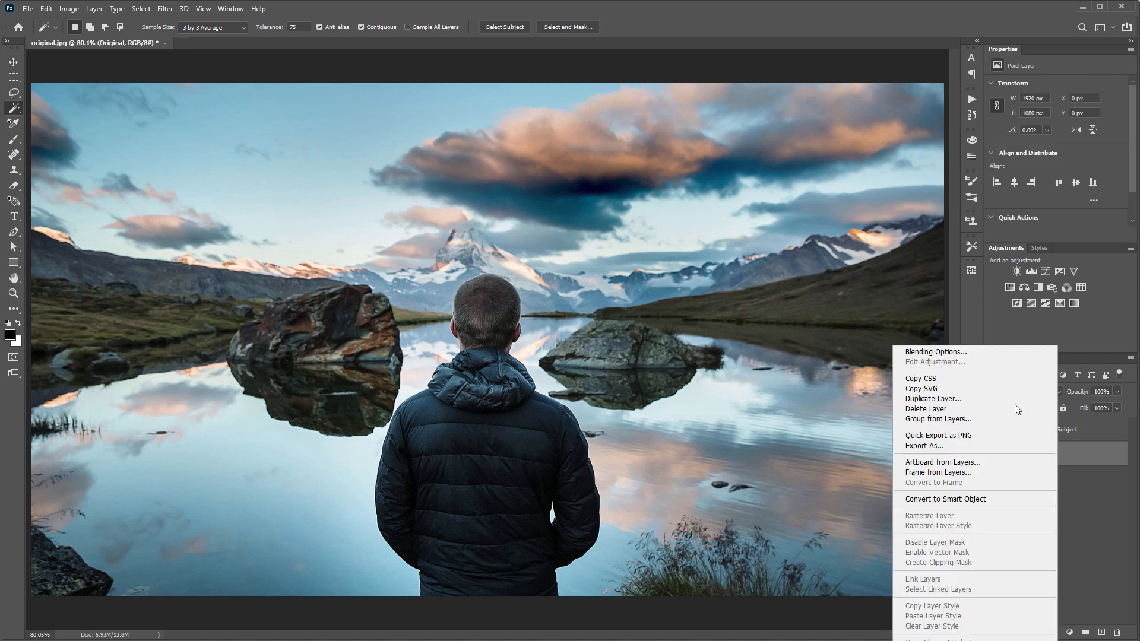
- Duplicate the Original layer as 'Background' between Subject and Original
left_click(932, 398)
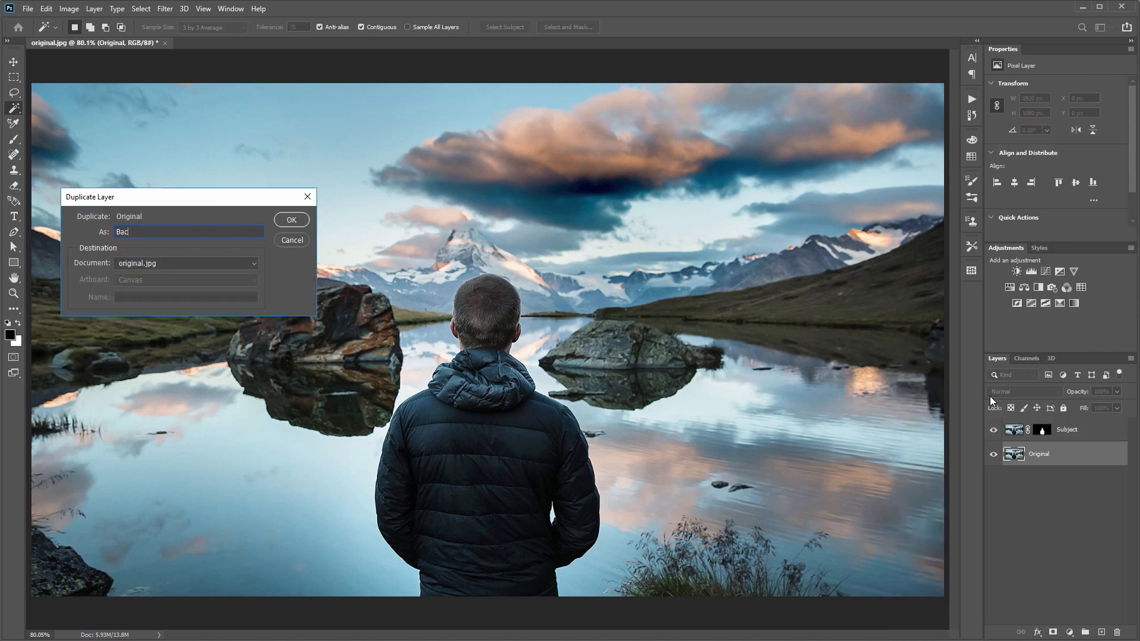
left_click(290, 219)
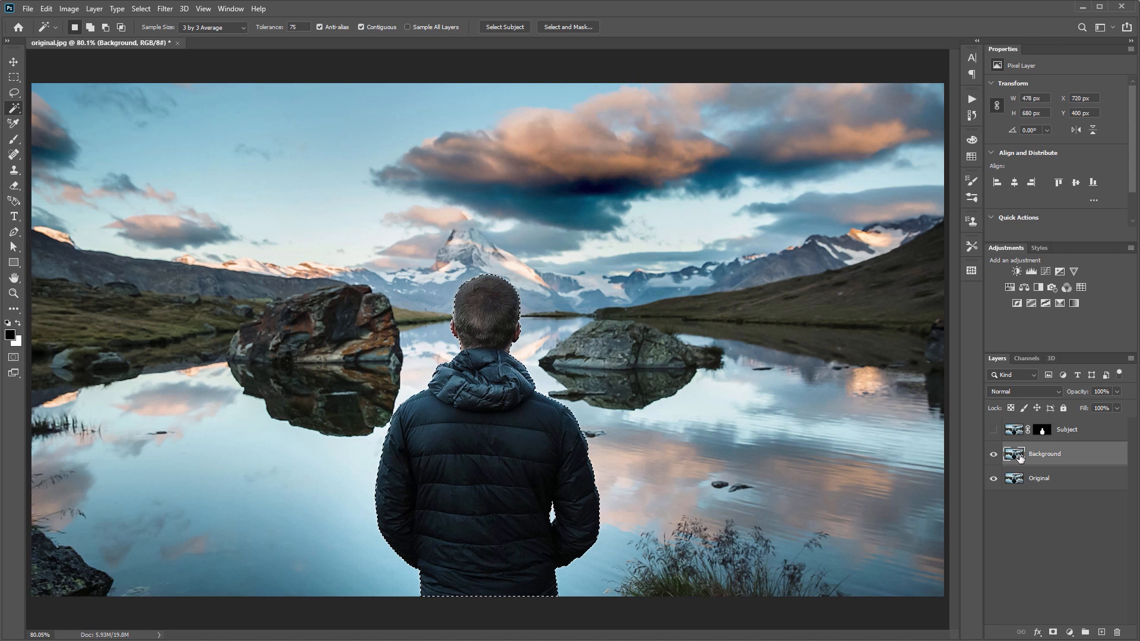
mouse_move(1045, 454)
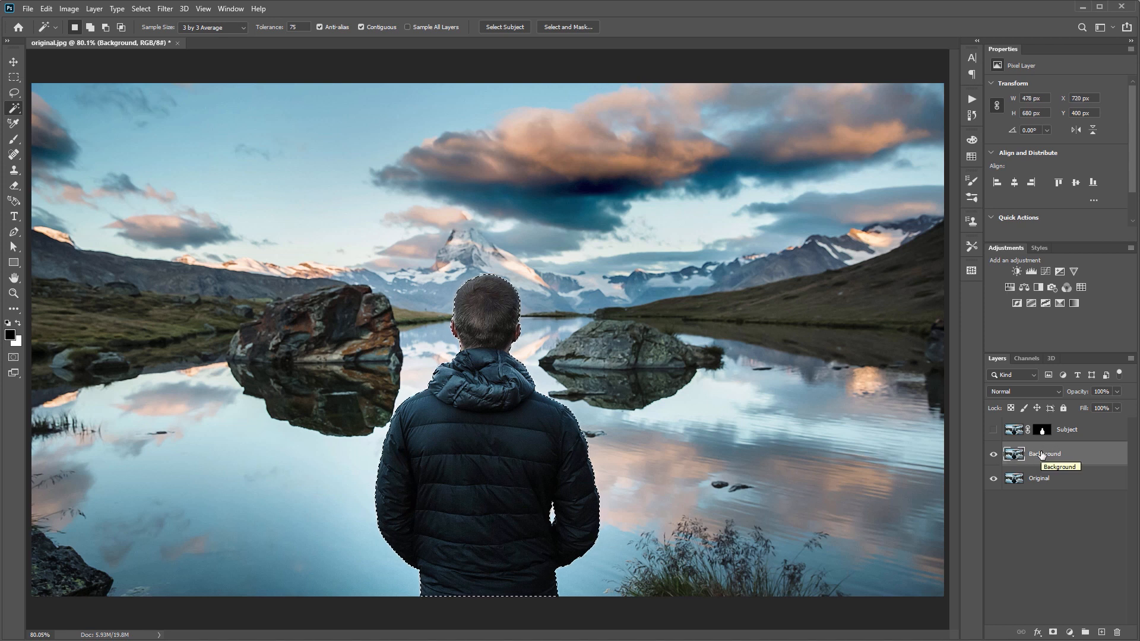
- Expand the man's selection by 5 pixels
left_click(140, 8)
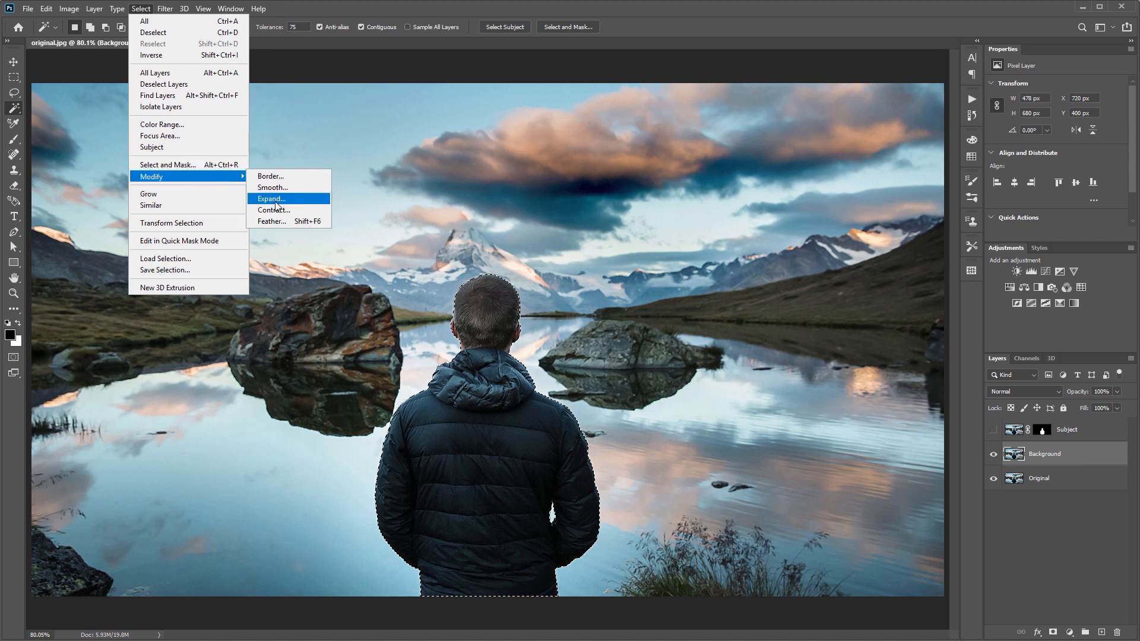
left_click(271, 198)
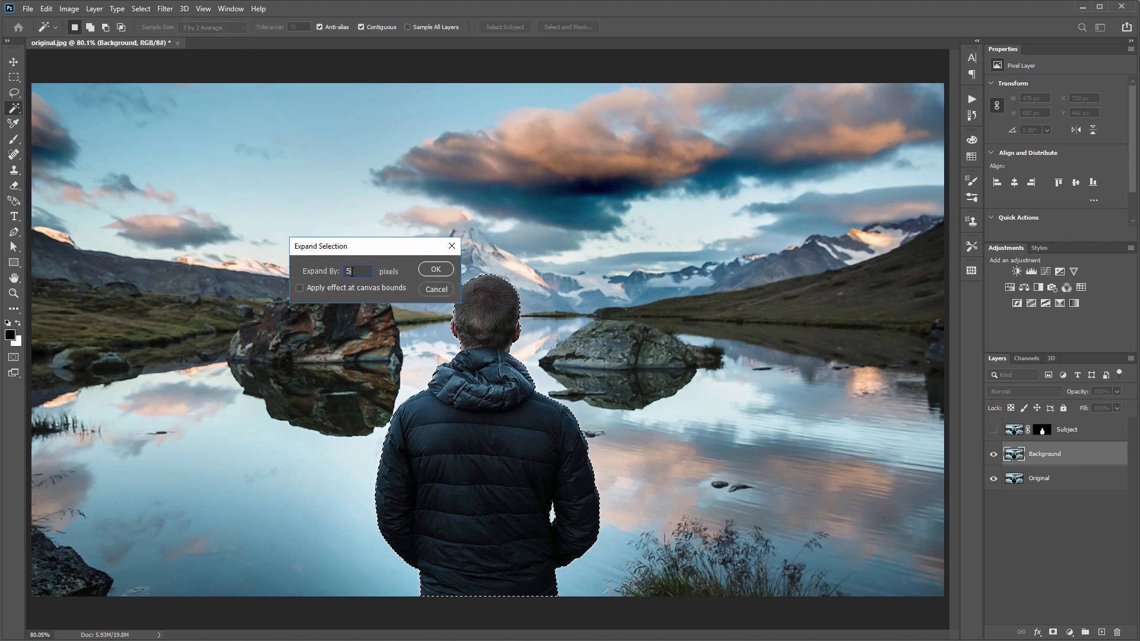
left_click(434, 269)
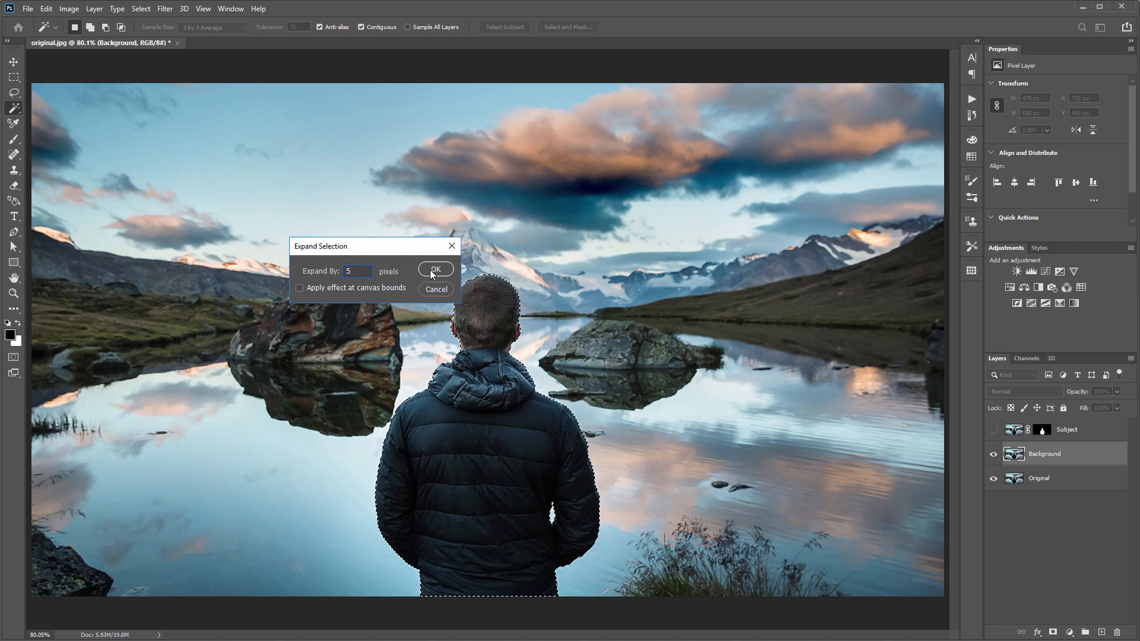
- Content-aware fill the selection to erase the man from the Background layer
left_click(434, 269)
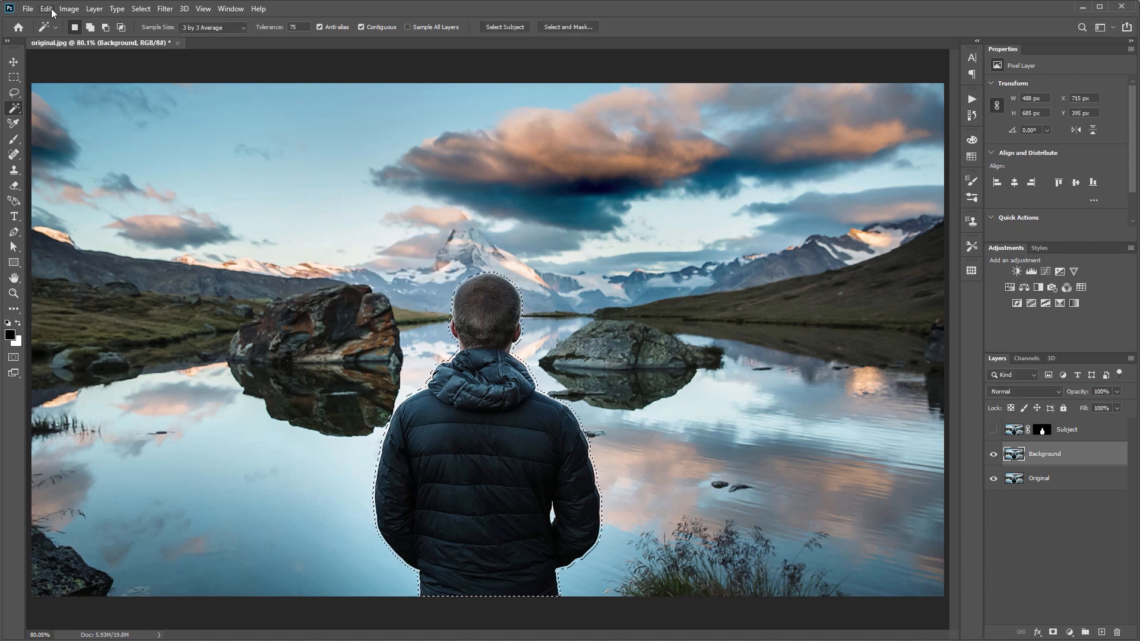
left_click(46, 8)
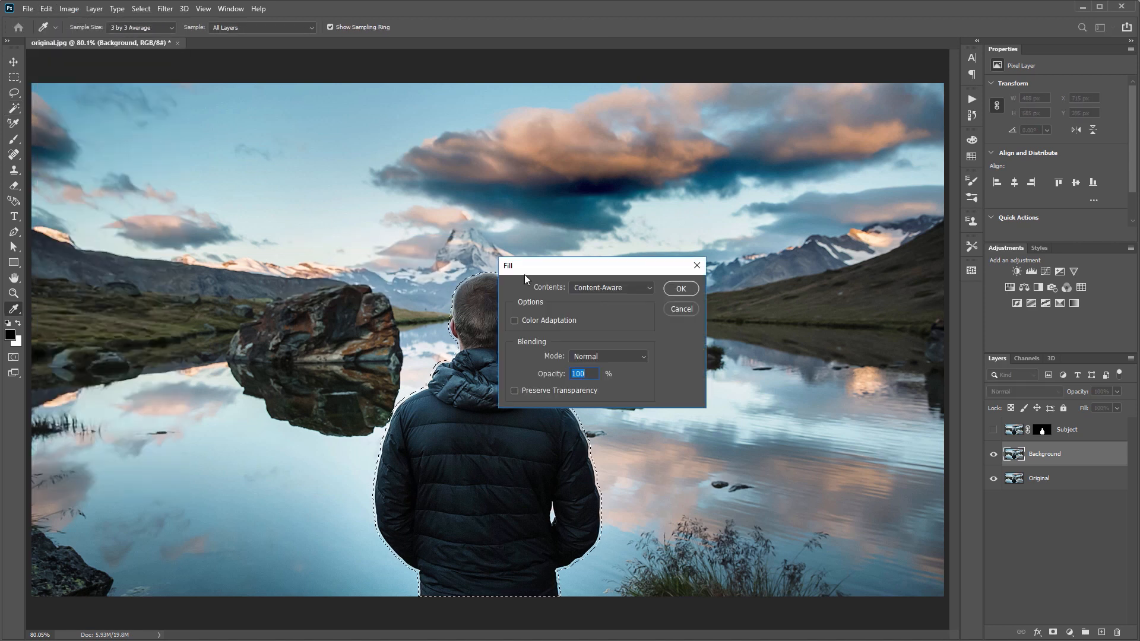
left_click(611, 287)
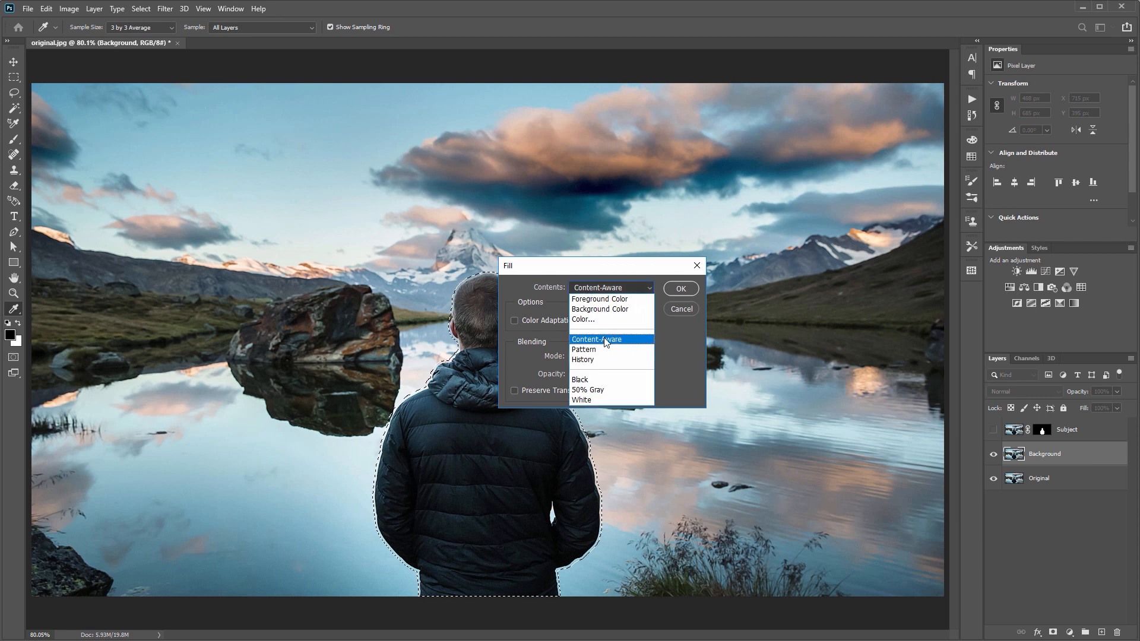
left_click(606, 339)
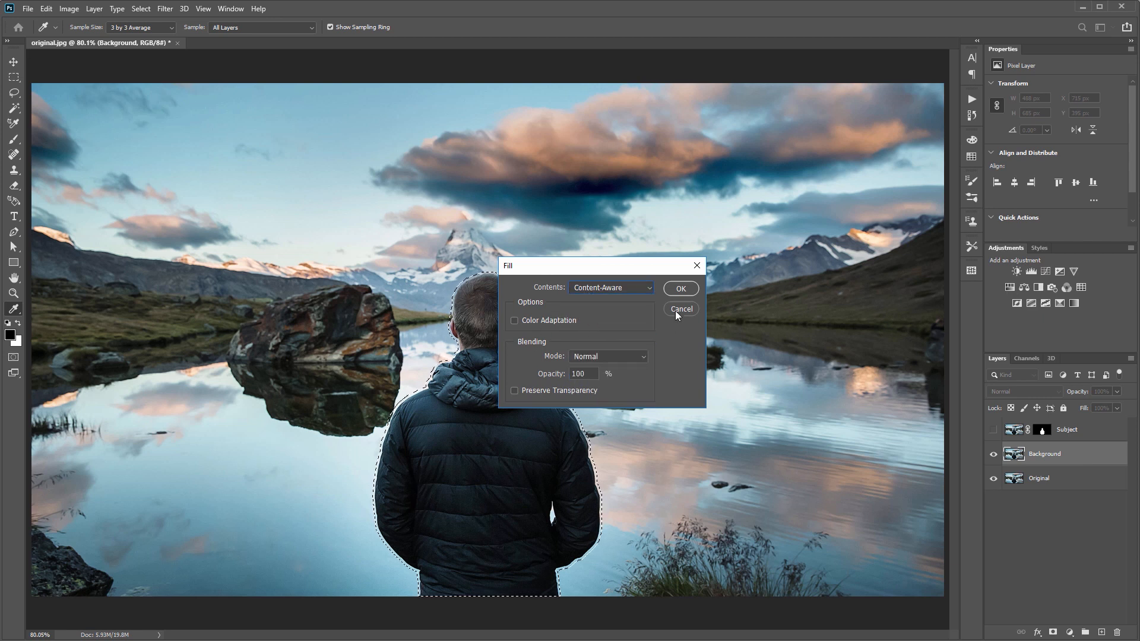
left_click(680, 289)
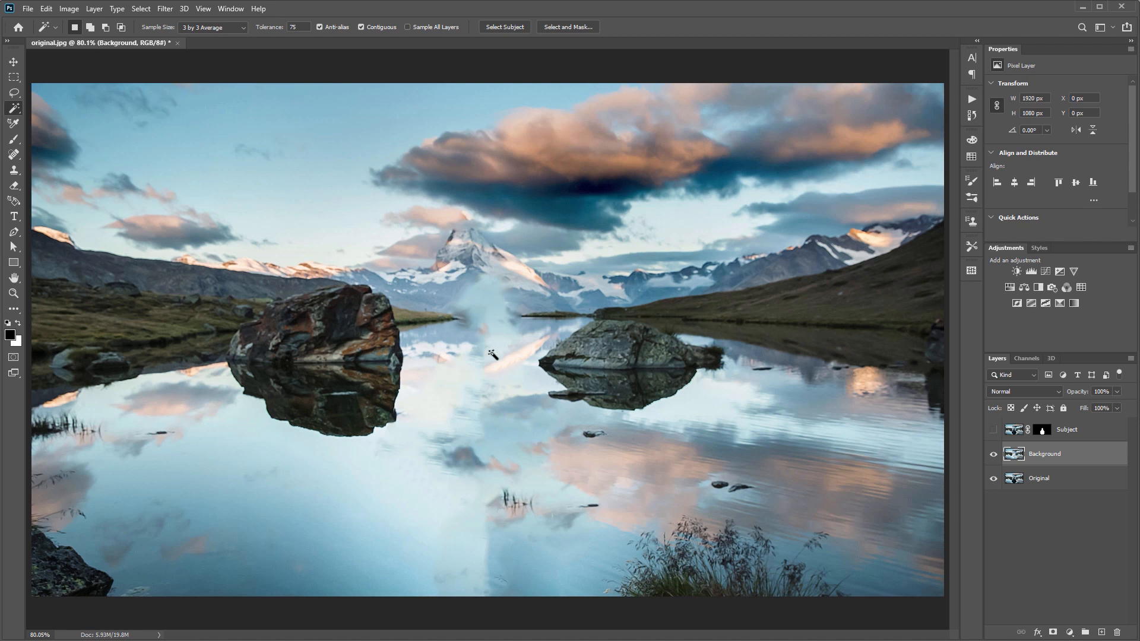
mouse_move(448, 407)
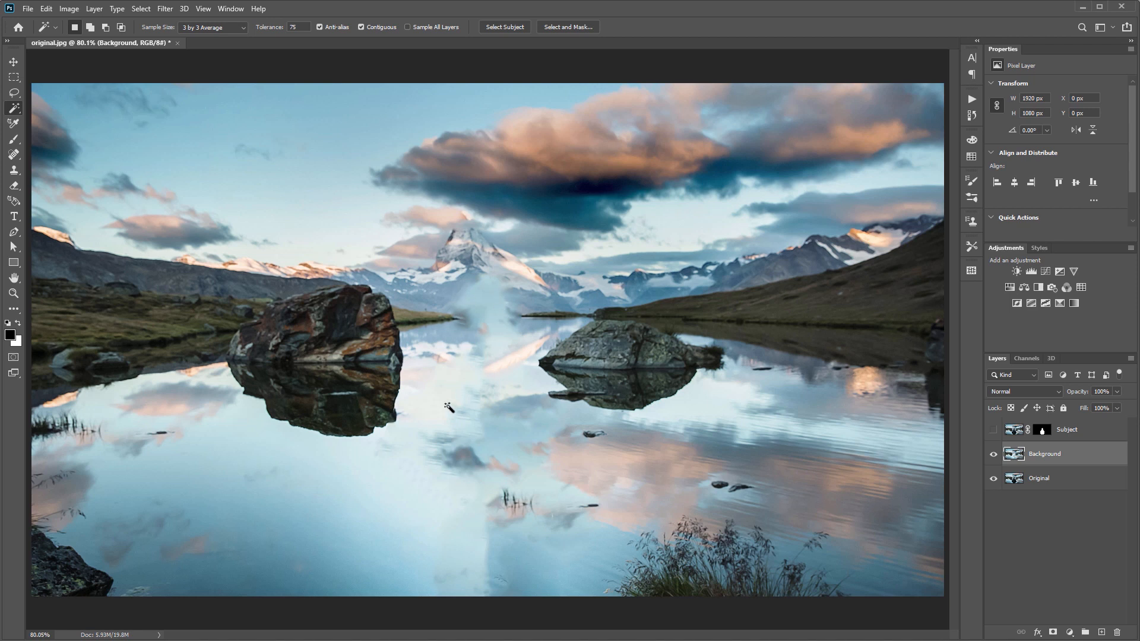
mouse_move(560, 351)
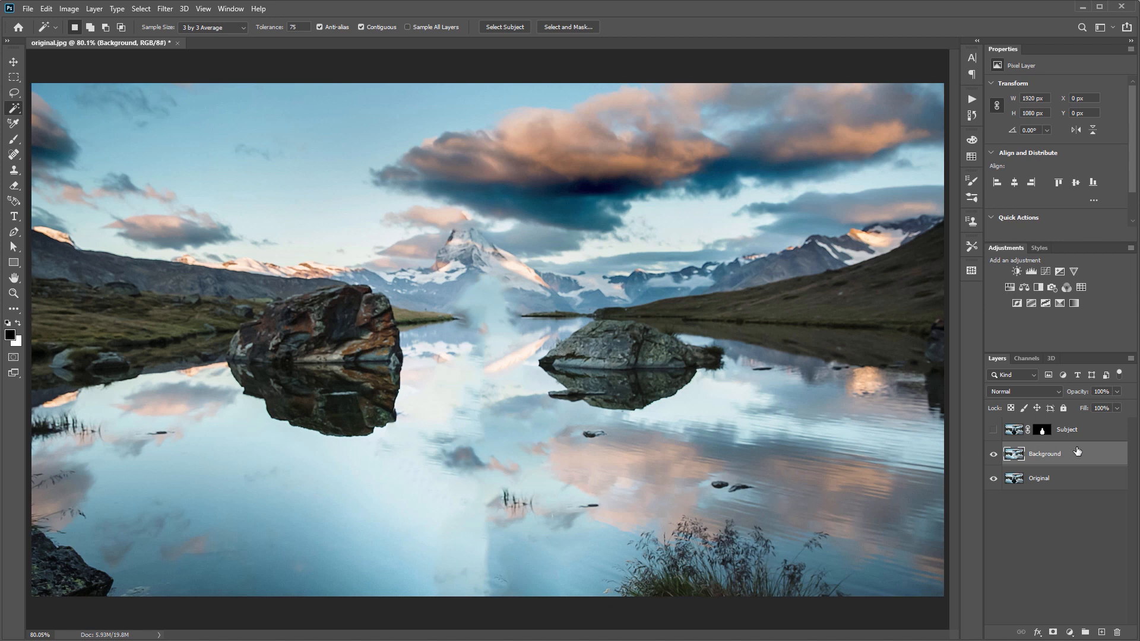
- Duplicate the Background layer as 'Blurred' above it
right_click(1044, 454)
type("B")
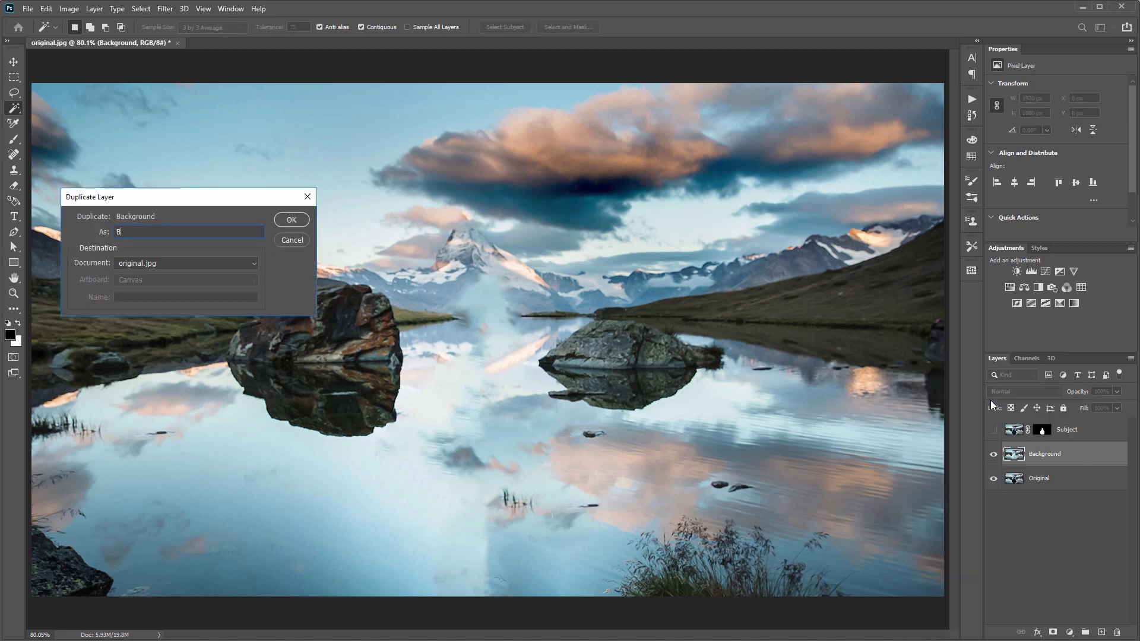
left_click(290, 219)
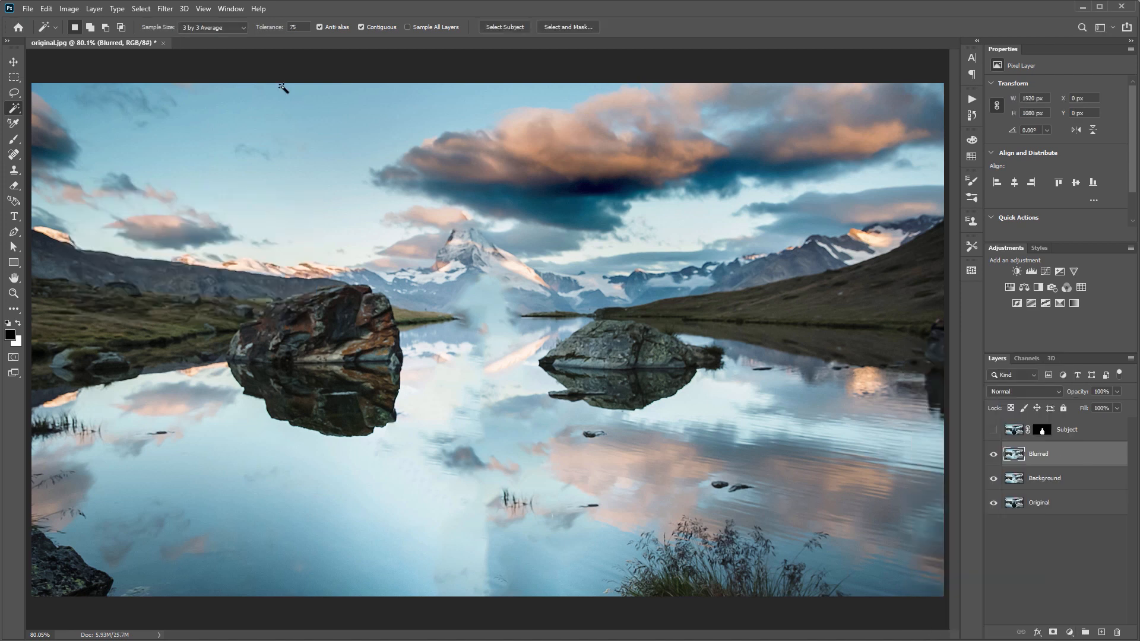
left_click(165, 8)
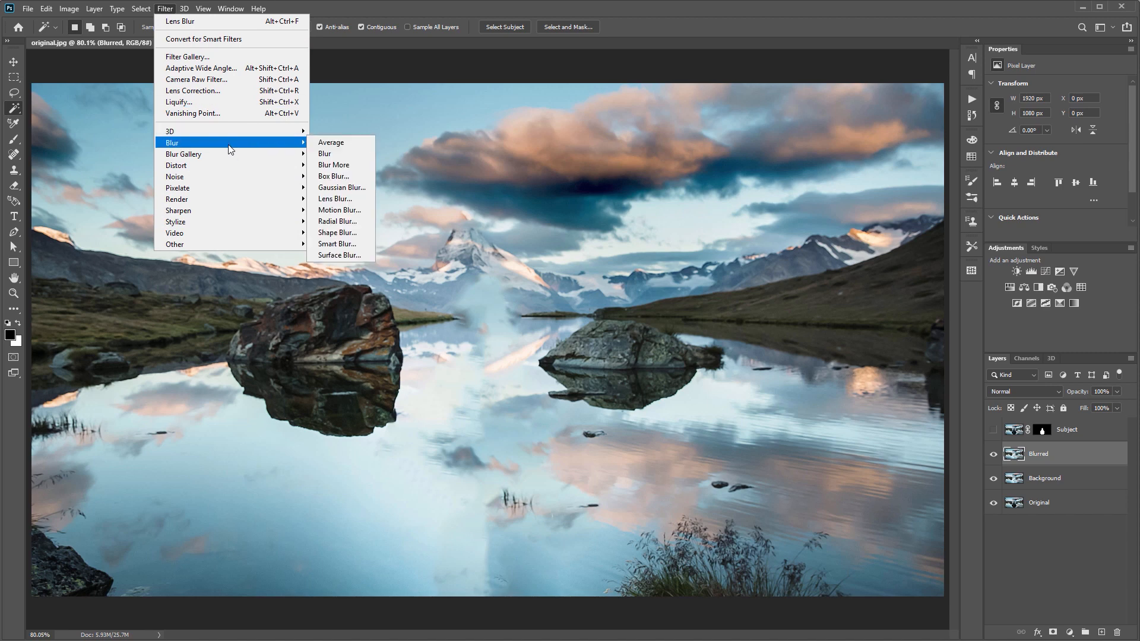
- Apply Lens Blur with Hexagon iris, radius 40, to Blurred, then show Subject
left_click(334, 198)
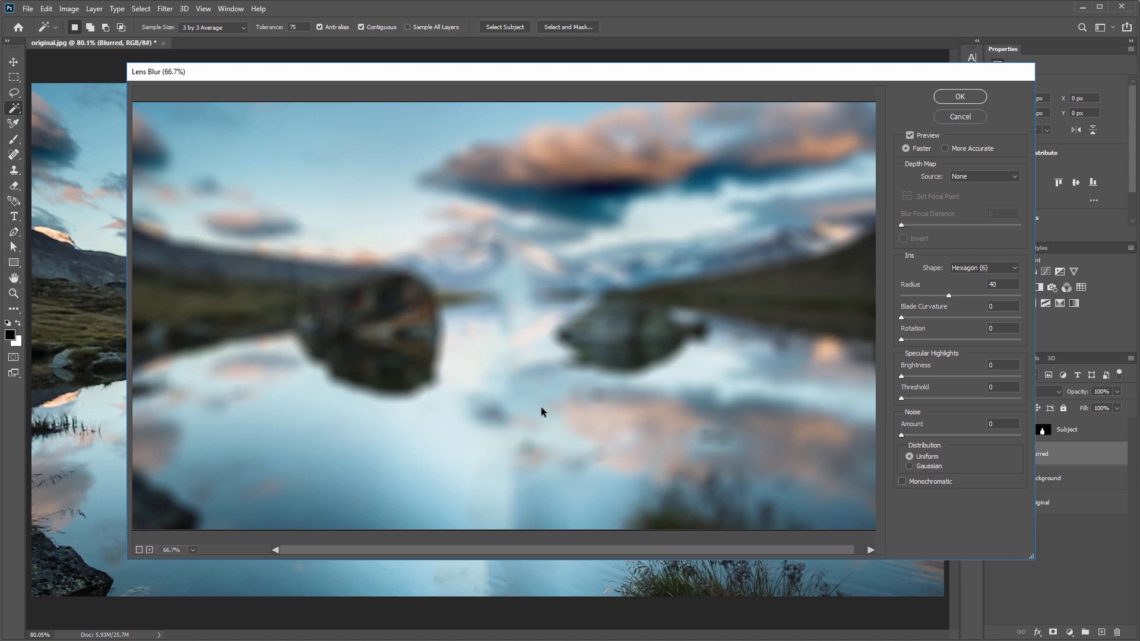
left_click(983, 267)
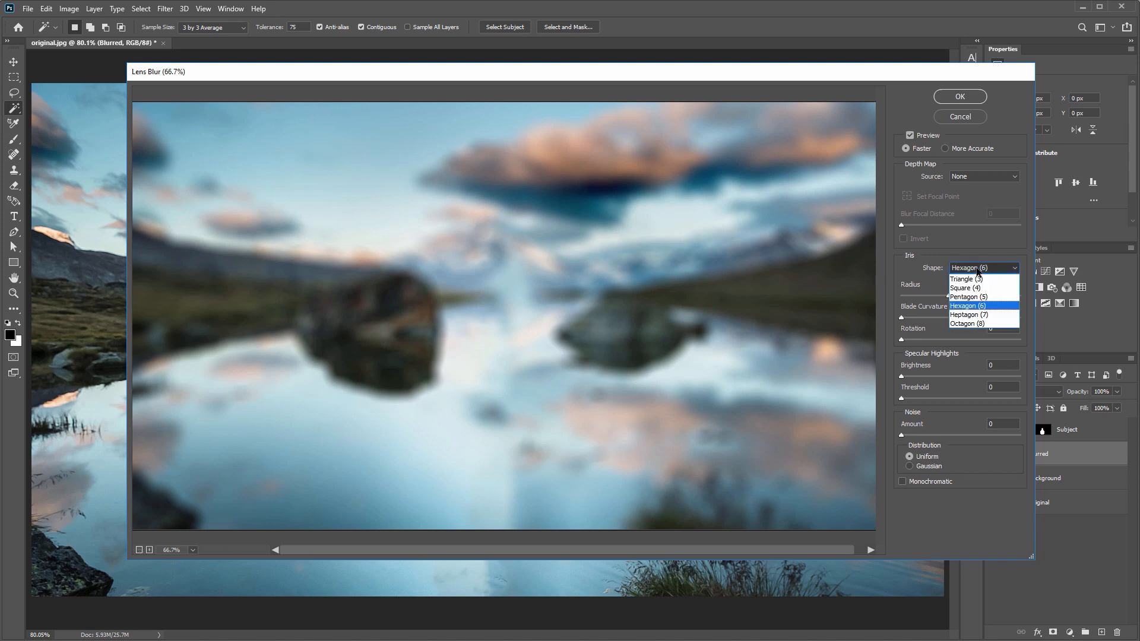
left_click(967, 305)
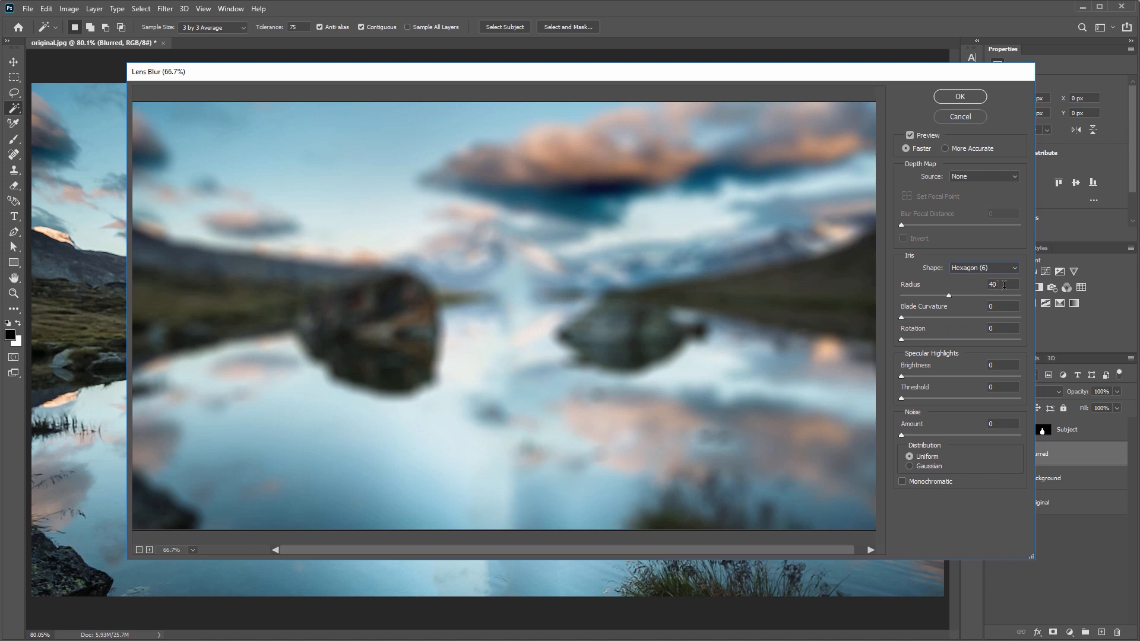
left_click(1003, 285)
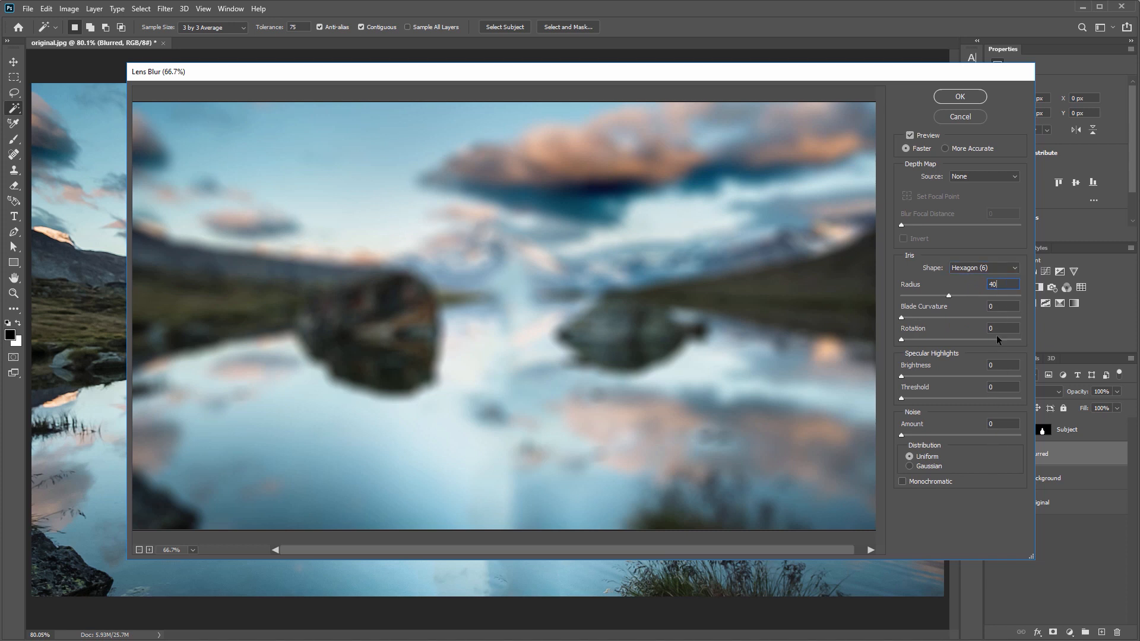
left_click(958, 96)
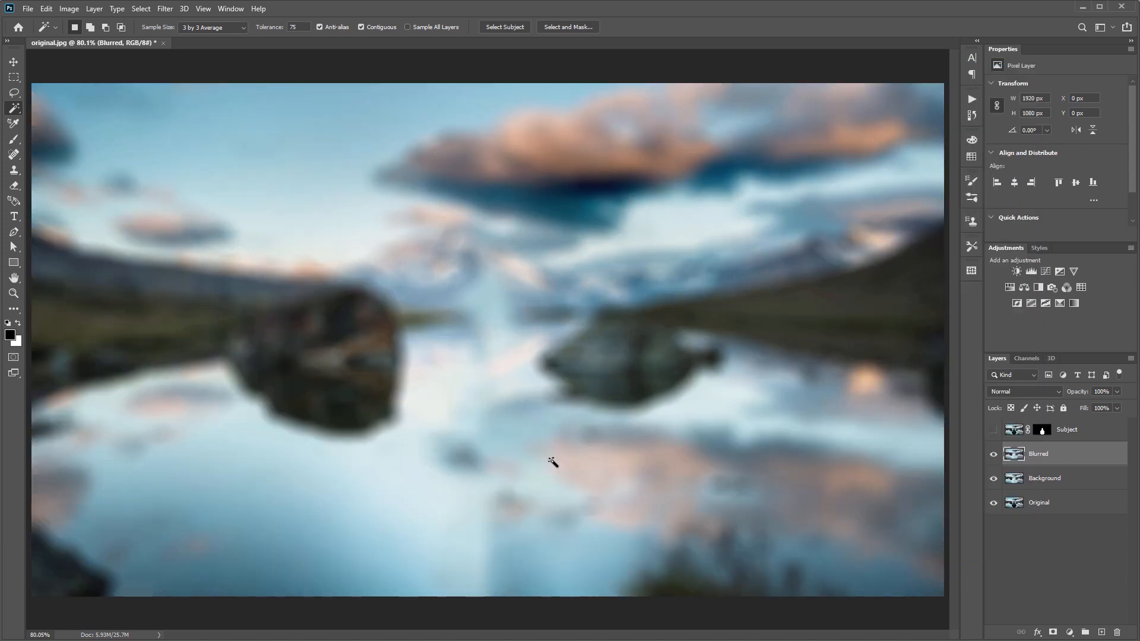
mouse_move(502, 248)
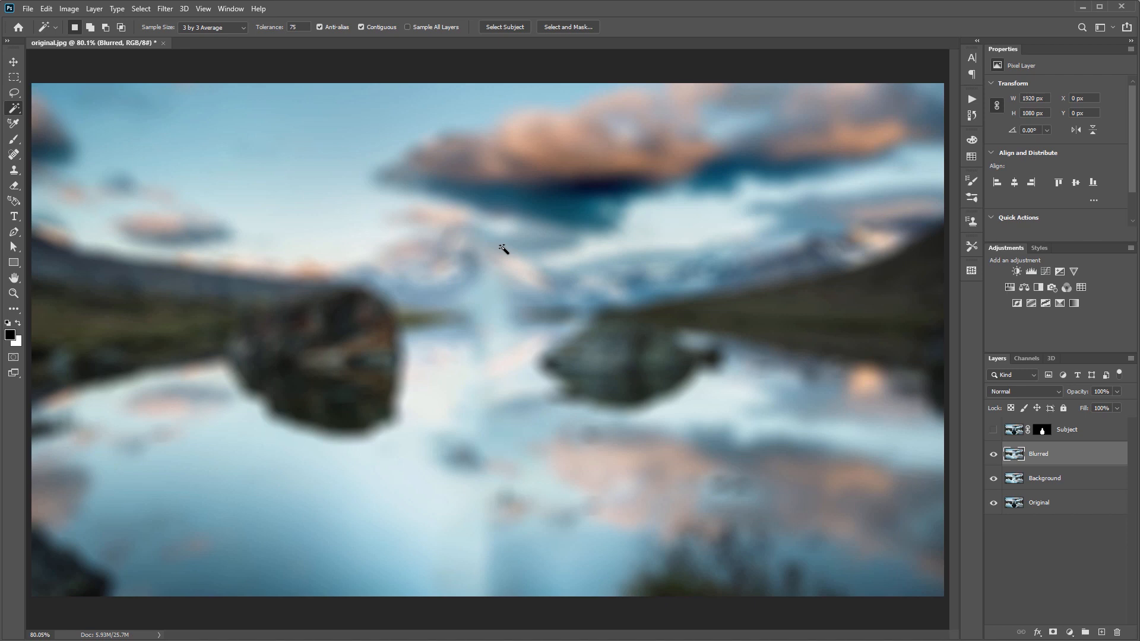
left_click(13, 62)
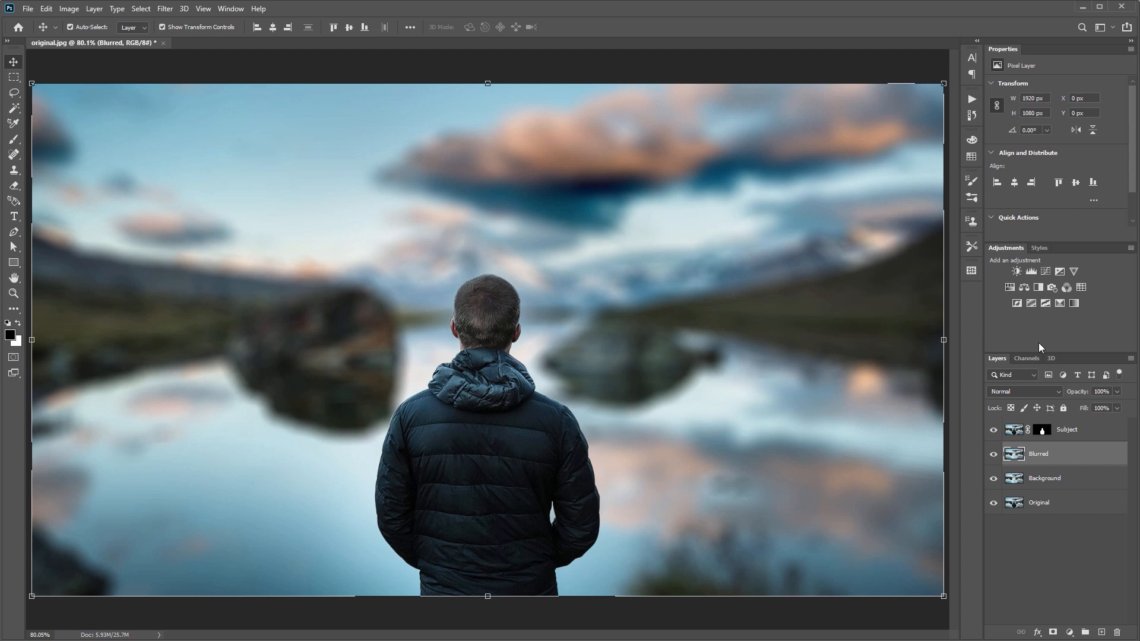
- Add a Levels adjustment layer, Levels 1, above the Blurred layer
left_click(1030, 272)
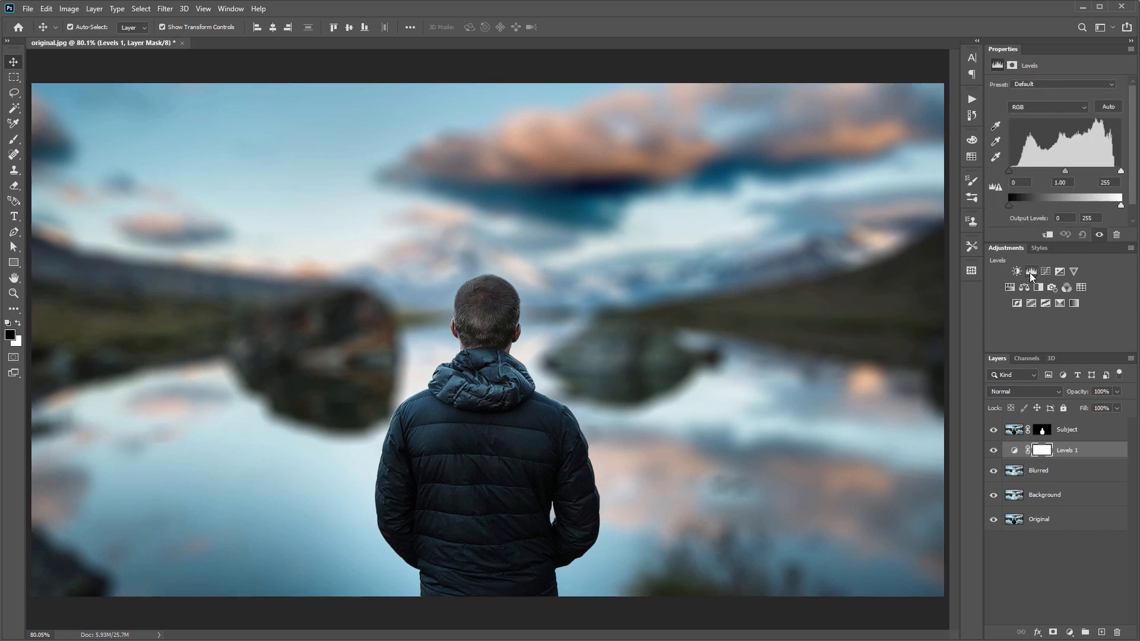
- Drag the Levels midtone slider to about 0.86 to darken the background
left_click_drag(1081, 171, 1068, 171)
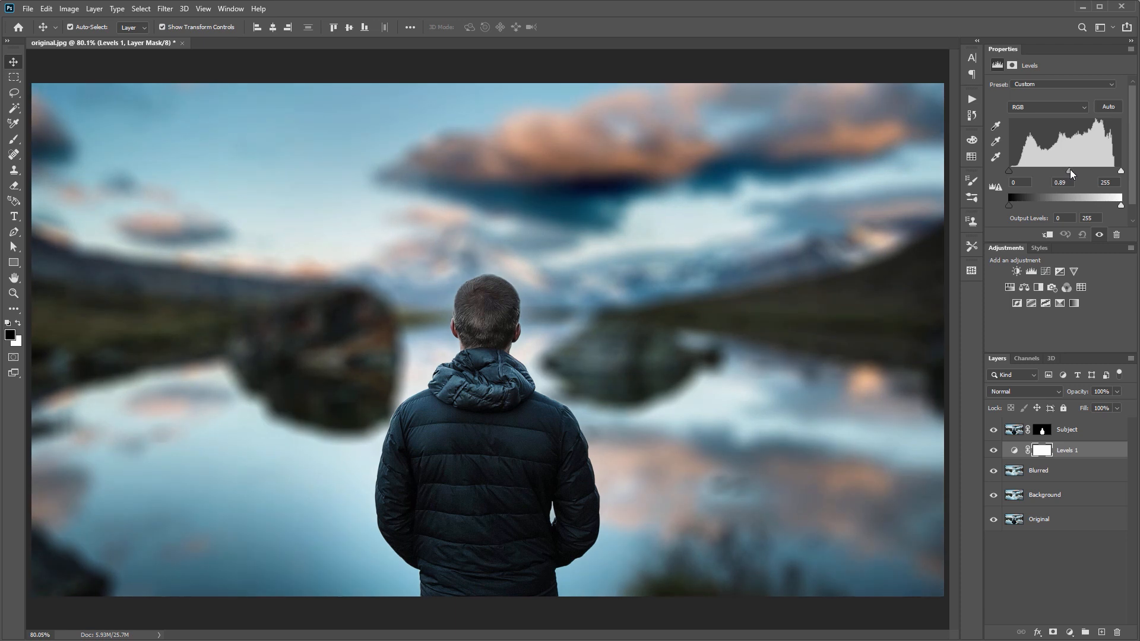
left_click_drag(1070, 171, 1067, 171)
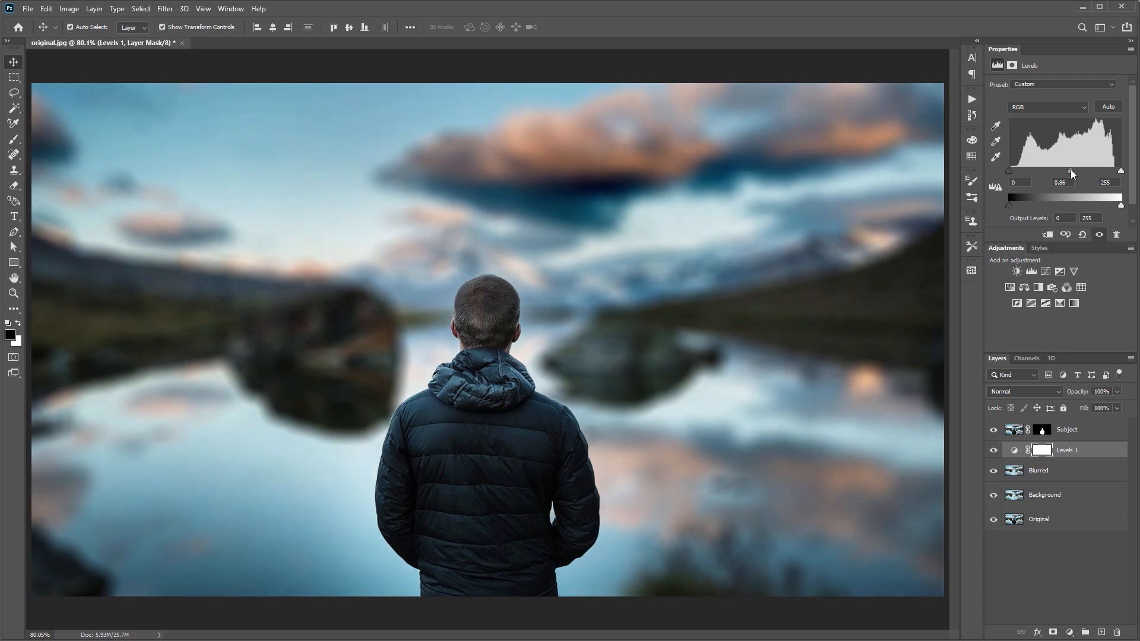
mouse_move(518, 449)
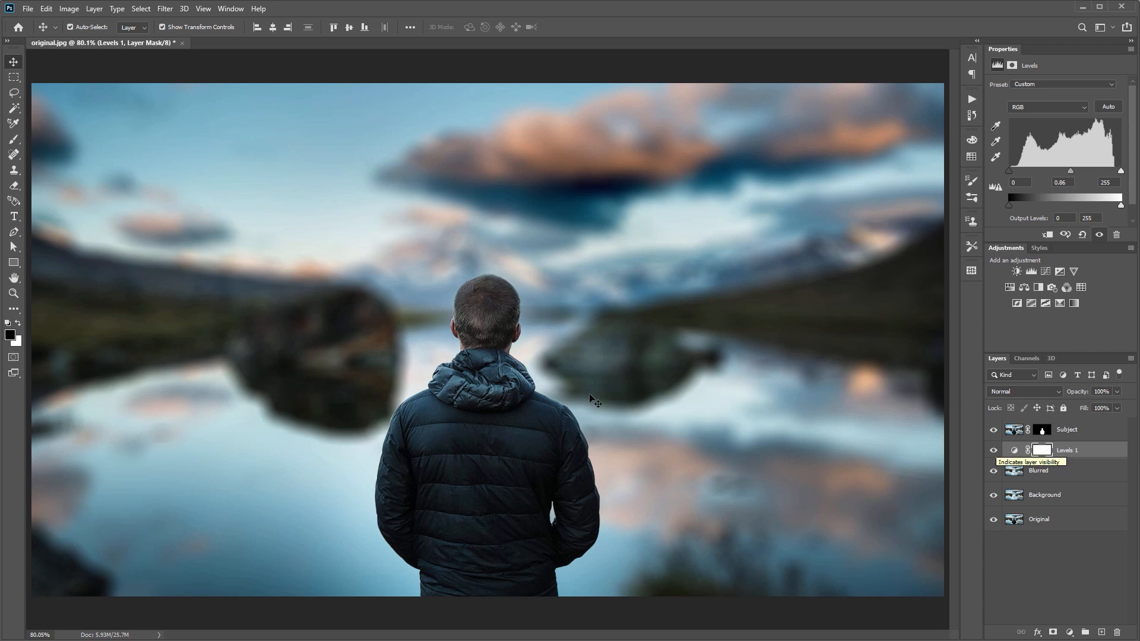
mouse_move(596, 407)
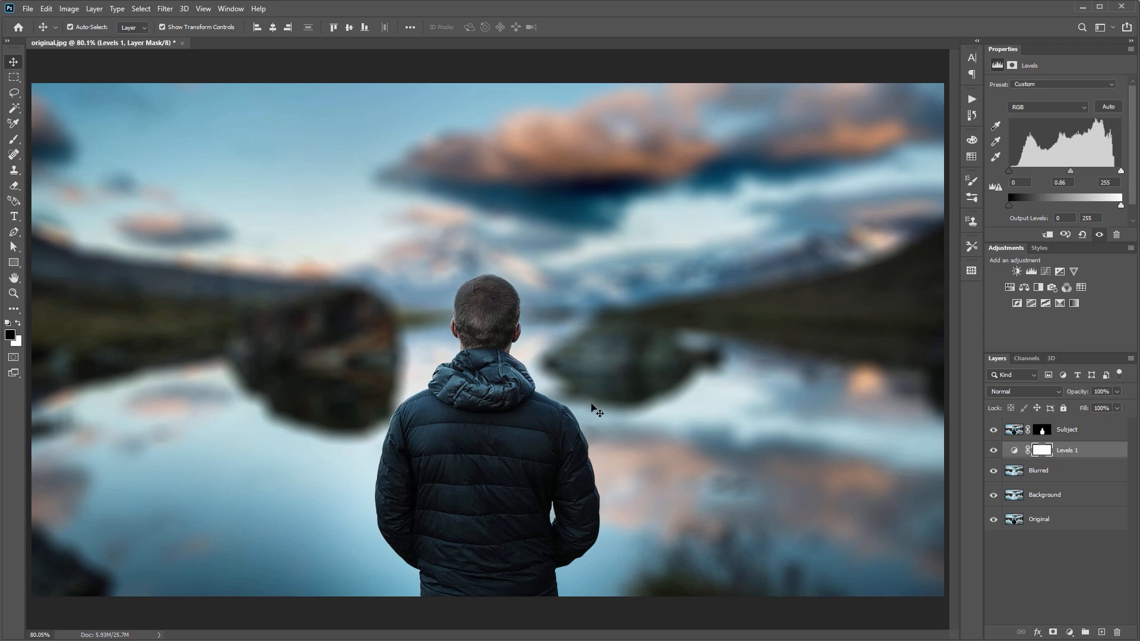
mouse_move(843, 485)
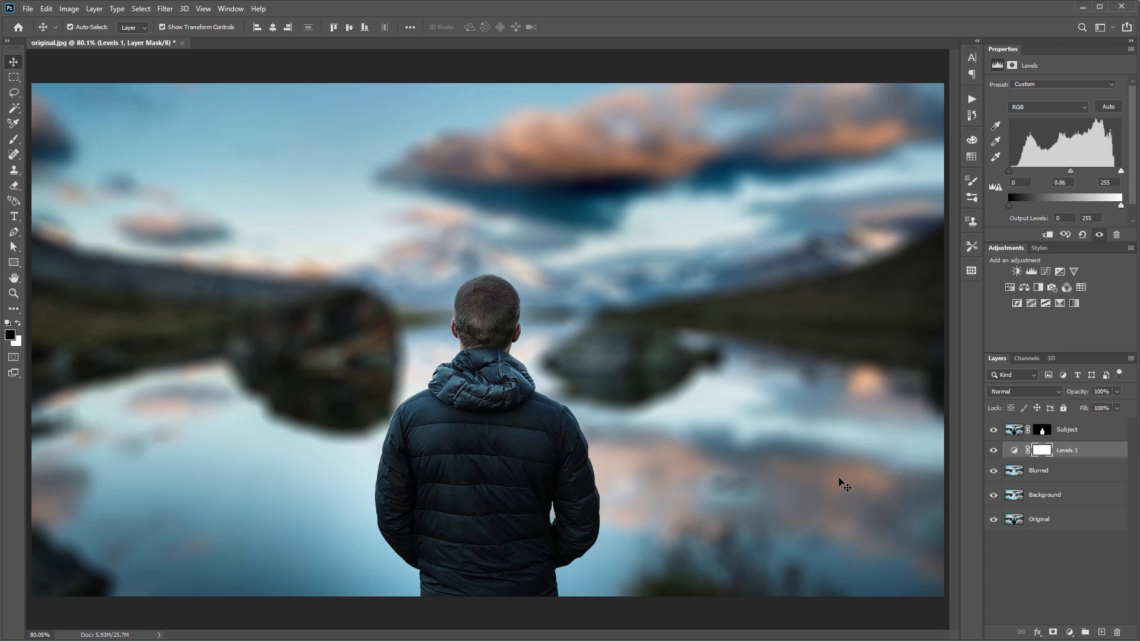